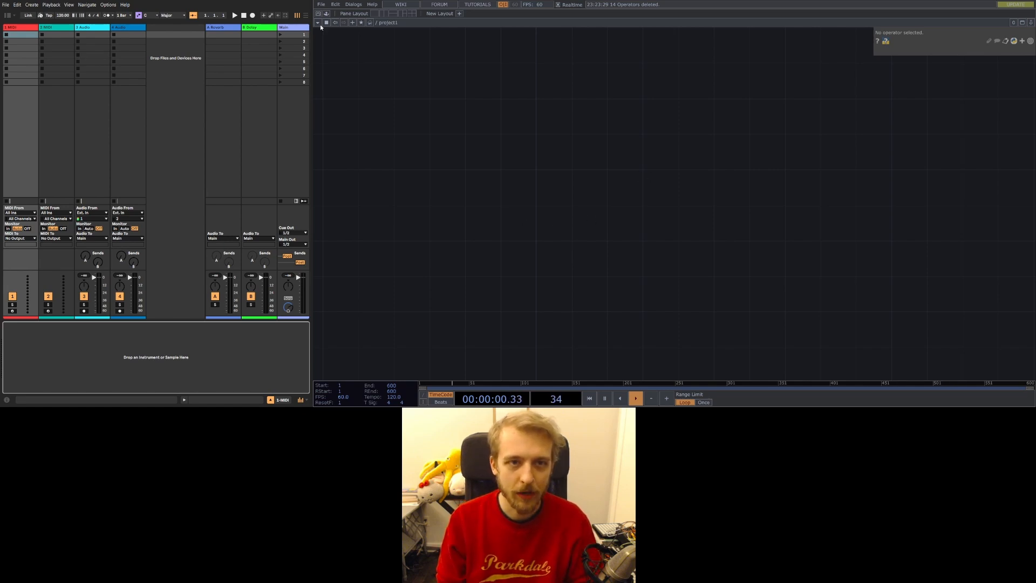
Add tdAbletonPackage from the Palette's TDAbleton folder and accept the version mismatch warning.
{"action": "left_click", "coordinate": [325, 13]}
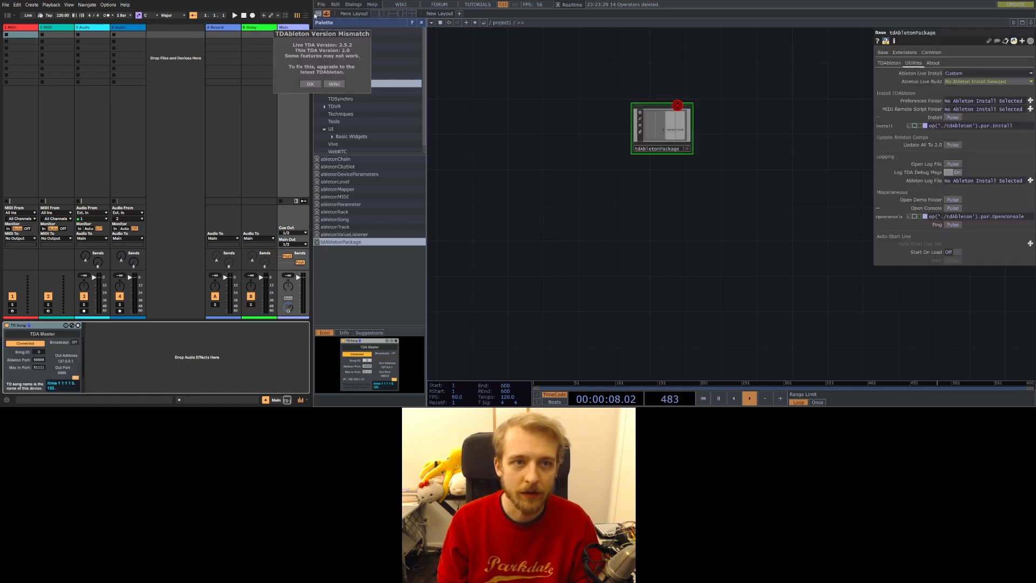
{"action": "left_click", "coordinate": [310, 84]}
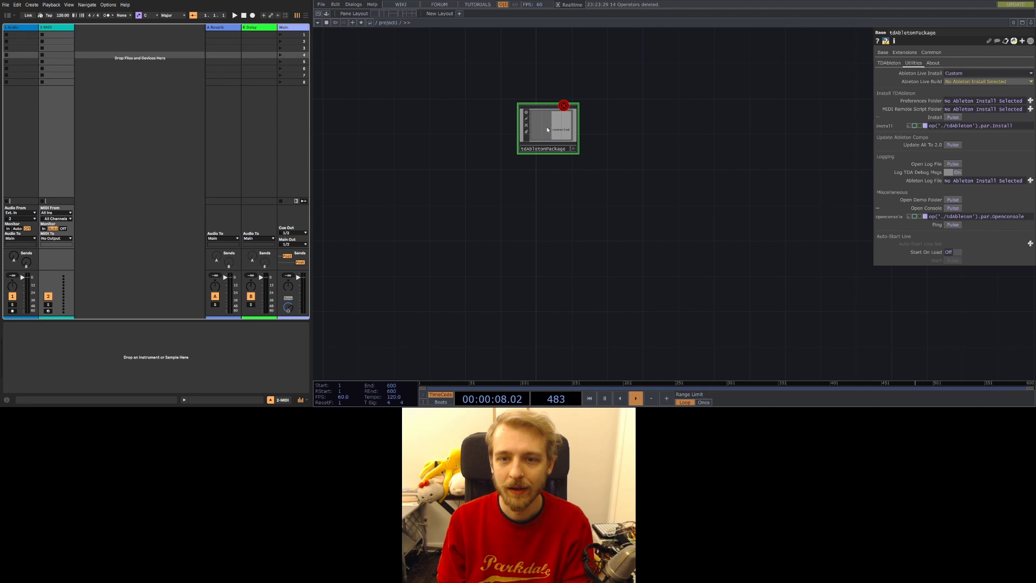
Copy abletonParameter into project1 and point it at 2-MIDI, MIDI Effect Rack, Macro 1.
{"action": "double_click", "coordinate": [548, 129]}
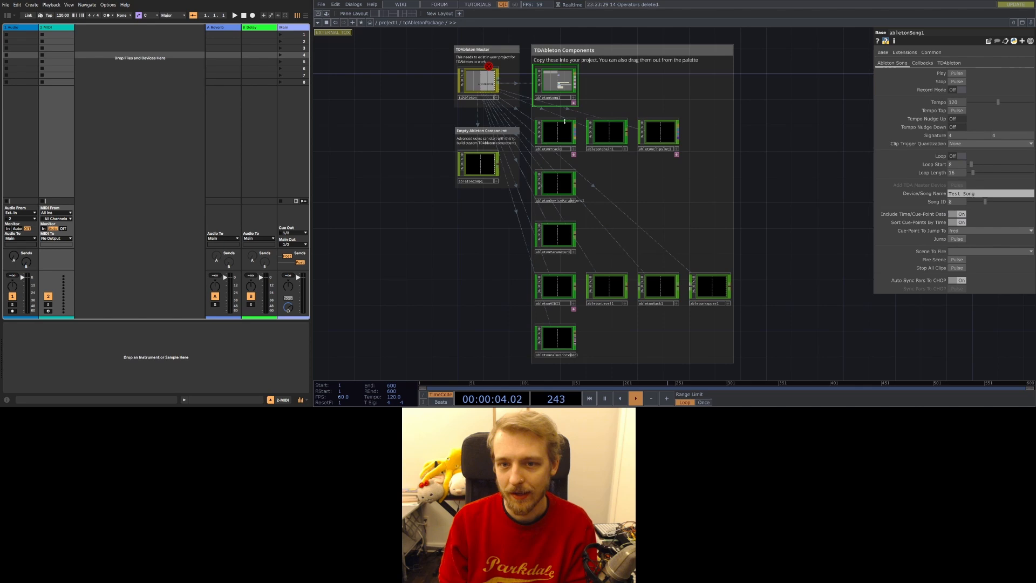
{"action": "left_click", "coordinate": [554, 237]}
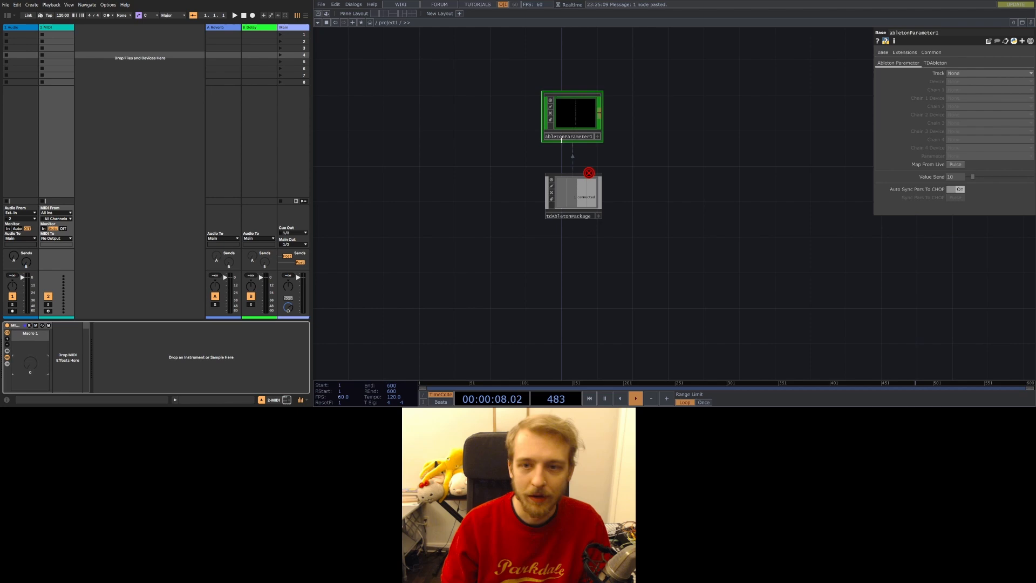
{"action": "left_click", "coordinate": [984, 72]}
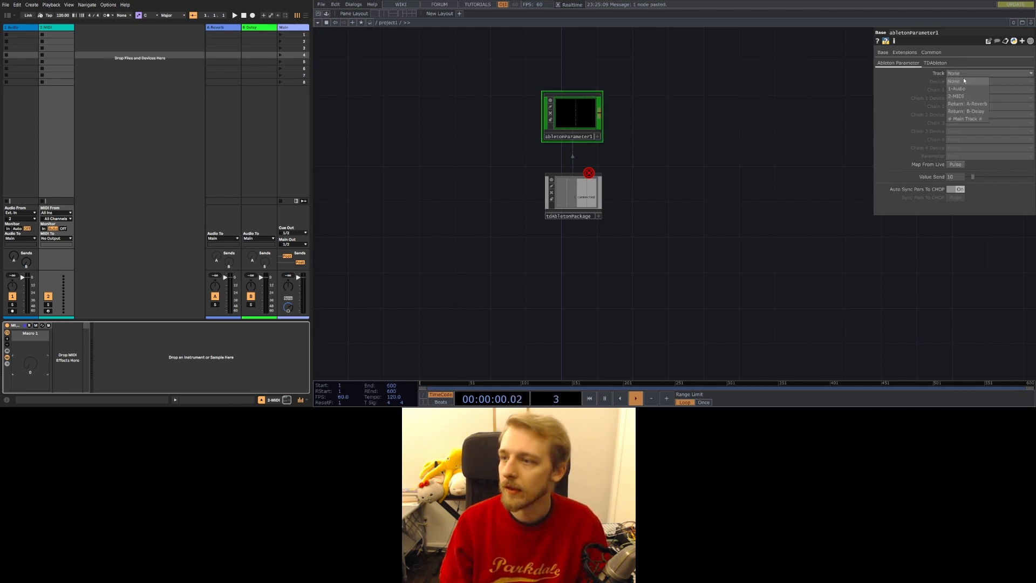
{"action": "left_click", "coordinate": [957, 96]}
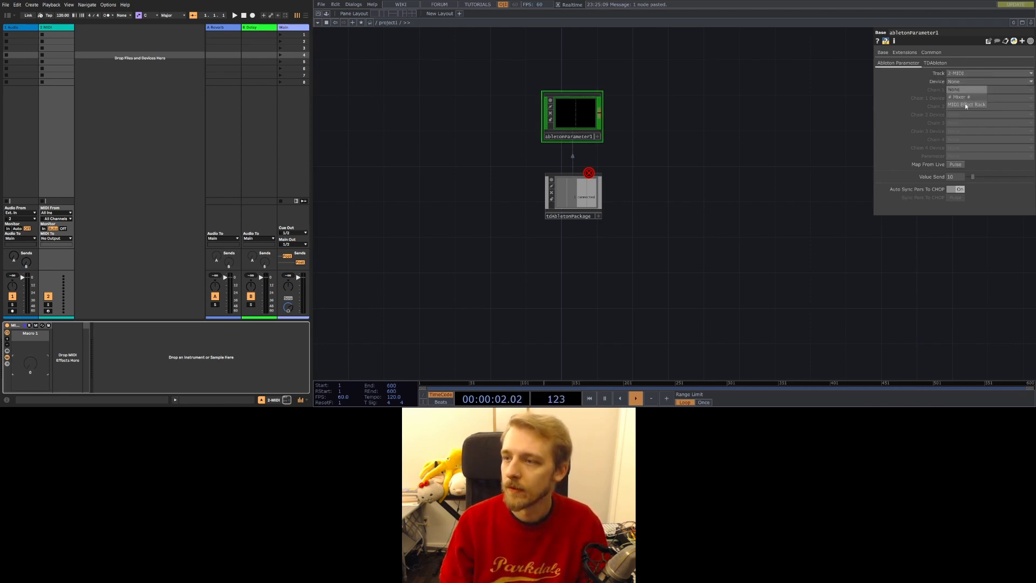
{"action": "left_click", "coordinate": [967, 105]}
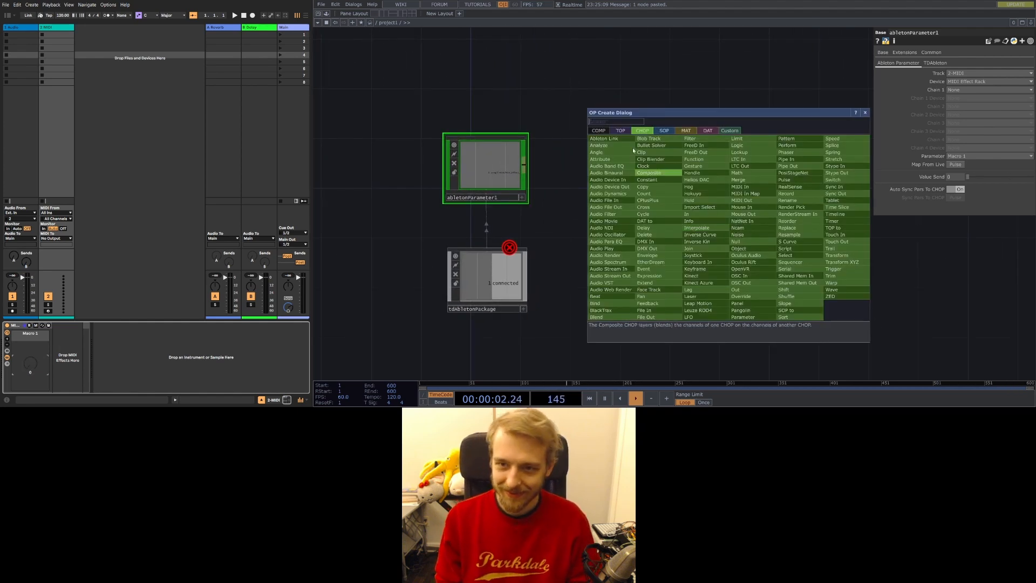
Build two Movie File In TOPs into switch1 and out1, loading the misty lake clip first.
{"action": "left_click", "coordinate": [621, 131]}
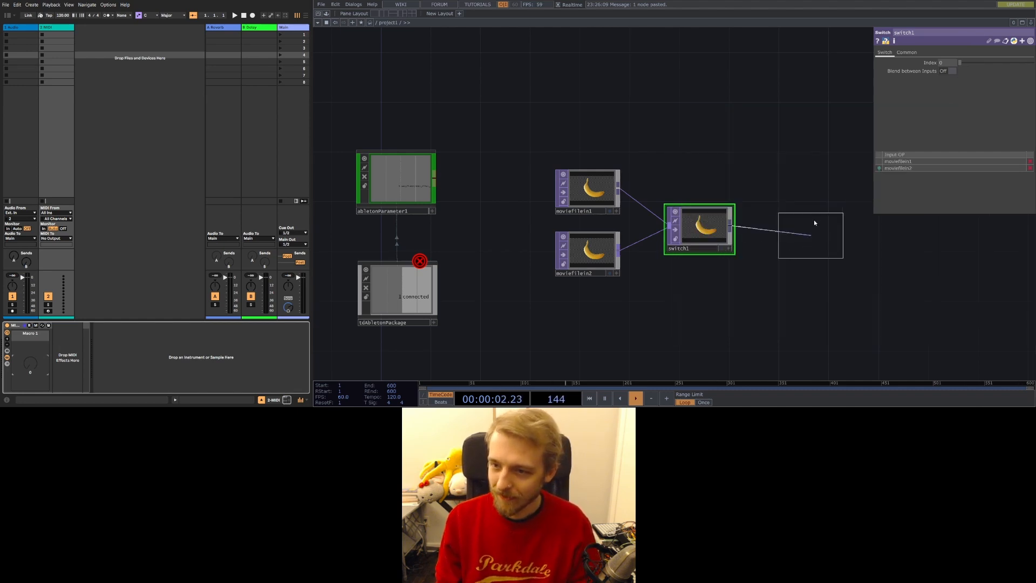
{"action": "left_click", "coordinate": [587, 193]}
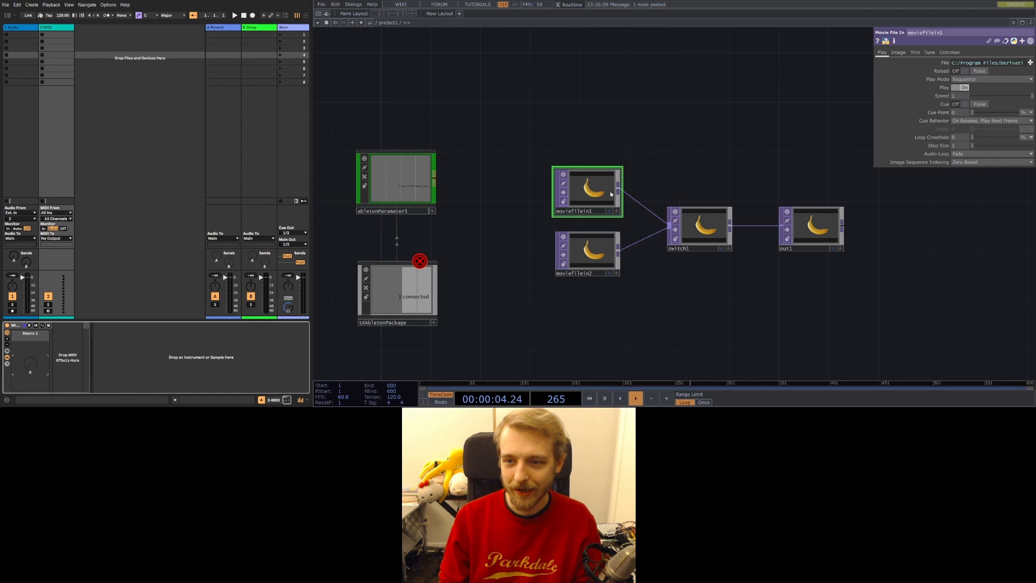
{"action": "left_click", "coordinate": [812, 228]}
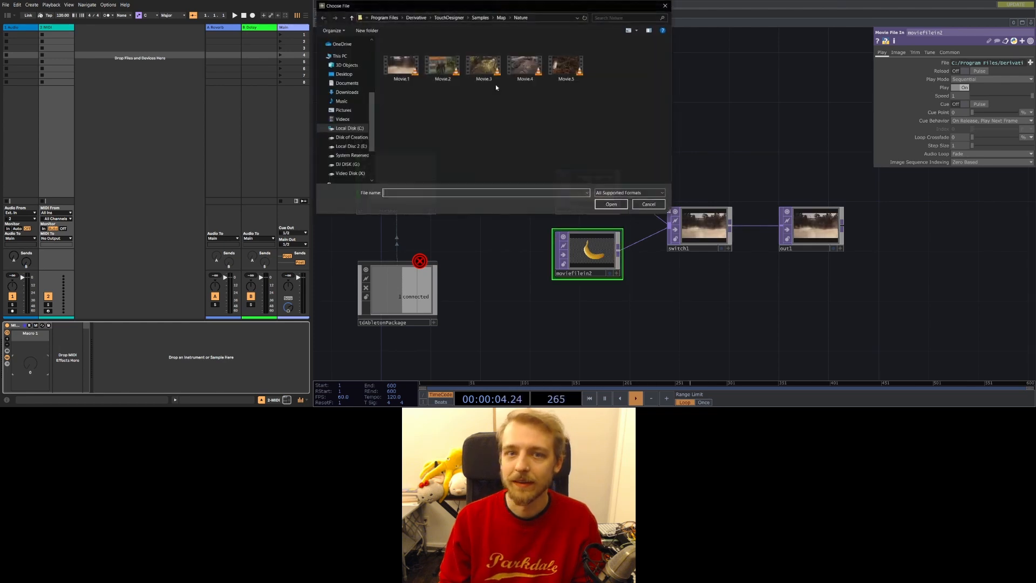
Load Movie.2 grass clip into moviefilein2 and show switch1's output as the network background.
{"action": "left_click", "coordinate": [443, 66]}
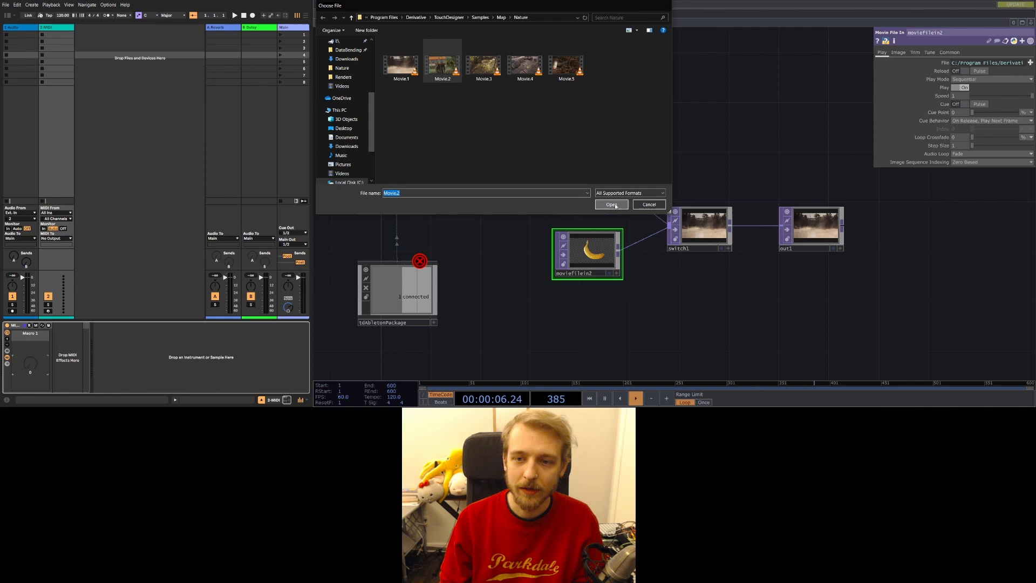
{"action": "left_click", "coordinate": [611, 204]}
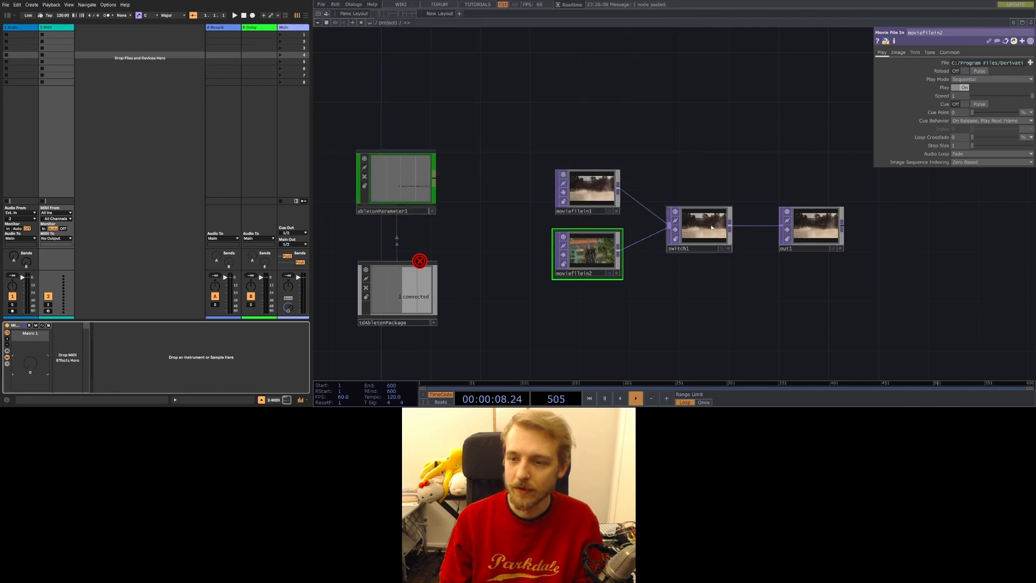
{"action": "left_click", "coordinate": [698, 227]}
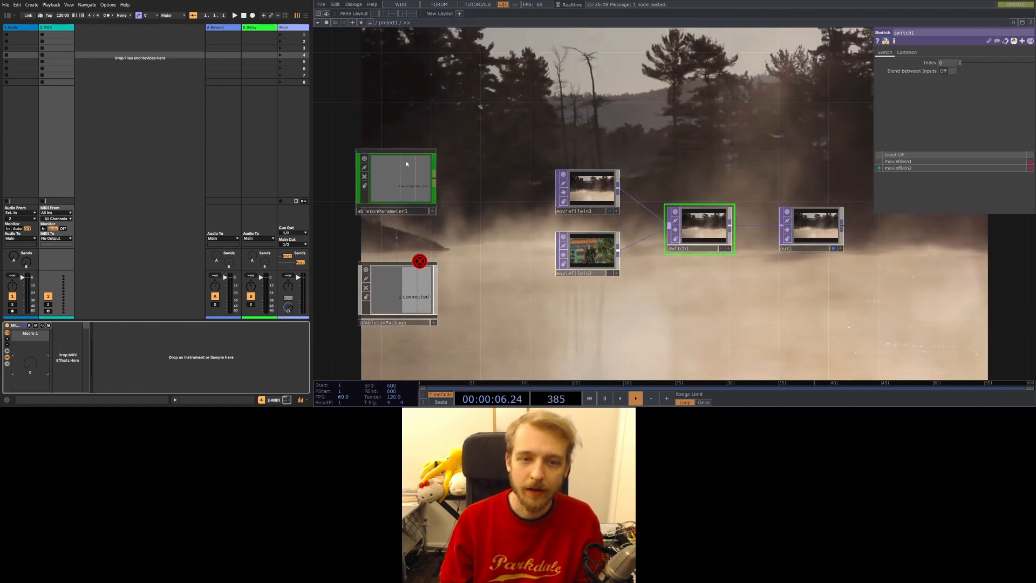
Add null1 after abletonParameter1 and a root Window COMP 'perform' showing project1.
{"action": "left_click", "coordinate": [395, 182]}
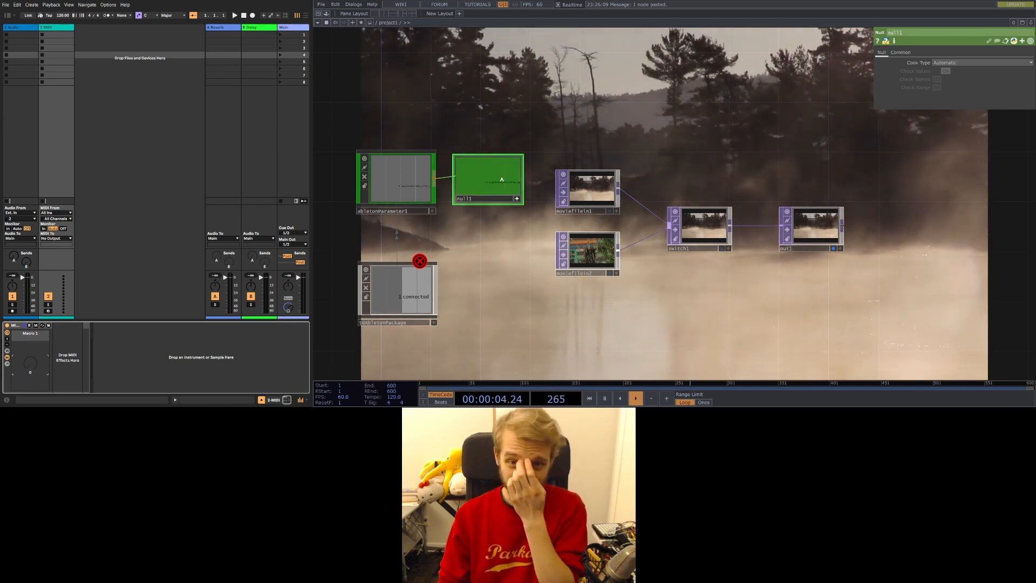
{"action": "left_click", "coordinate": [698, 228]}
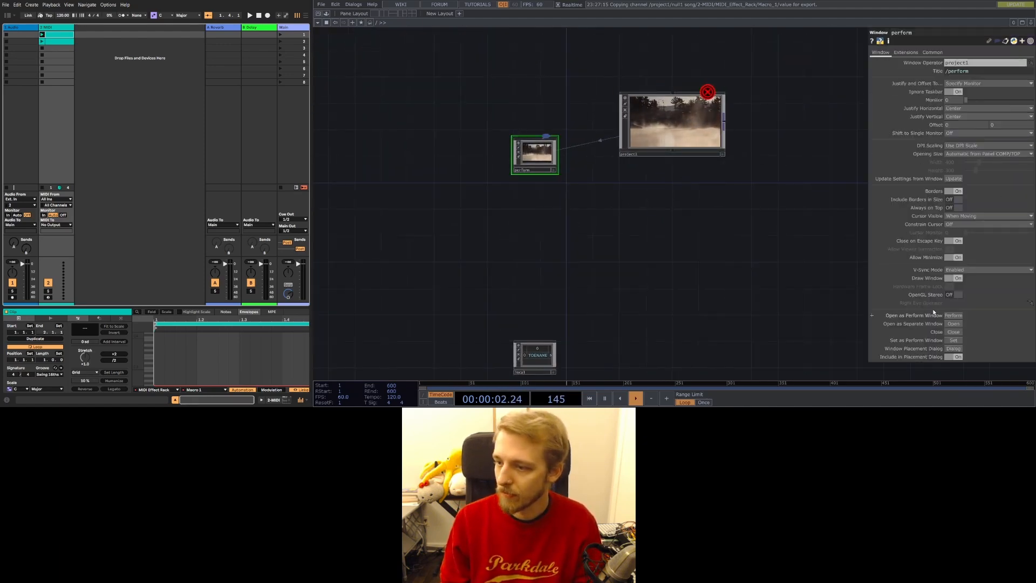
Test the perform window output, close it and return to the project1 network.
{"action": "left_click", "coordinate": [953, 323]}
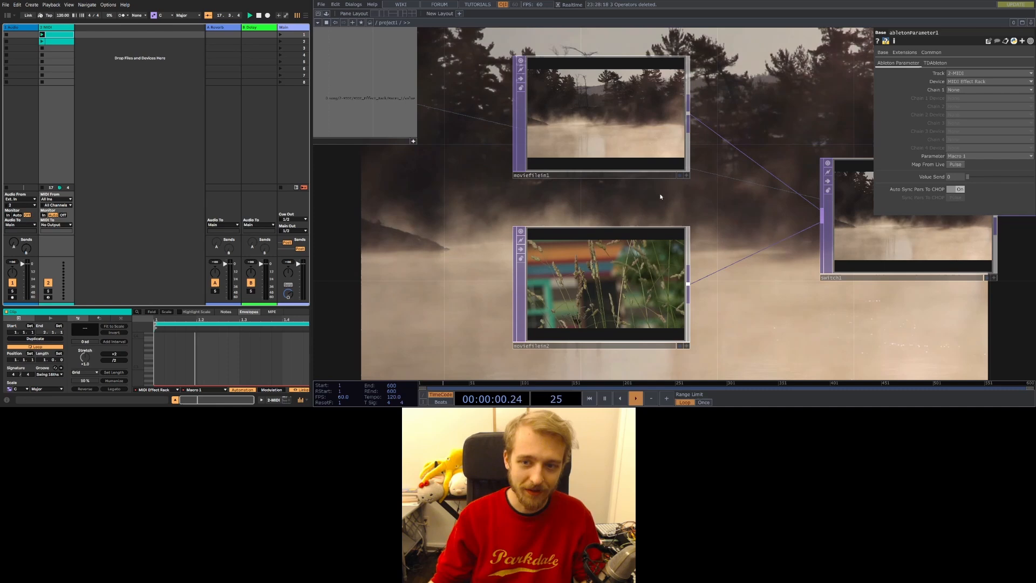
Turn moviefilein1's Play parameter Off, then bring up moviefilein2's playback settings.
{"action": "left_click", "coordinate": [576, 287]}
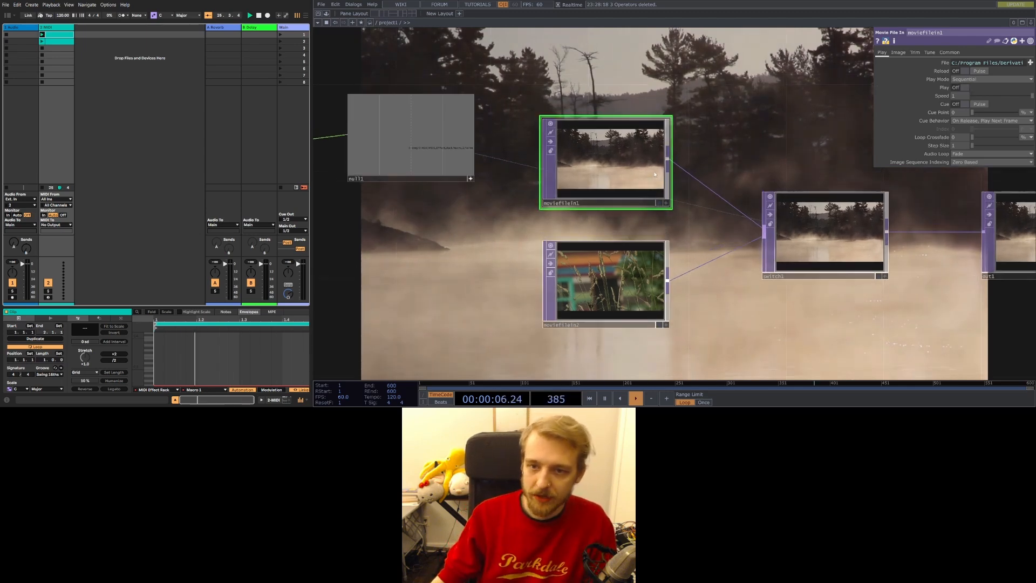
{"action": "left_click", "coordinate": [604, 281]}
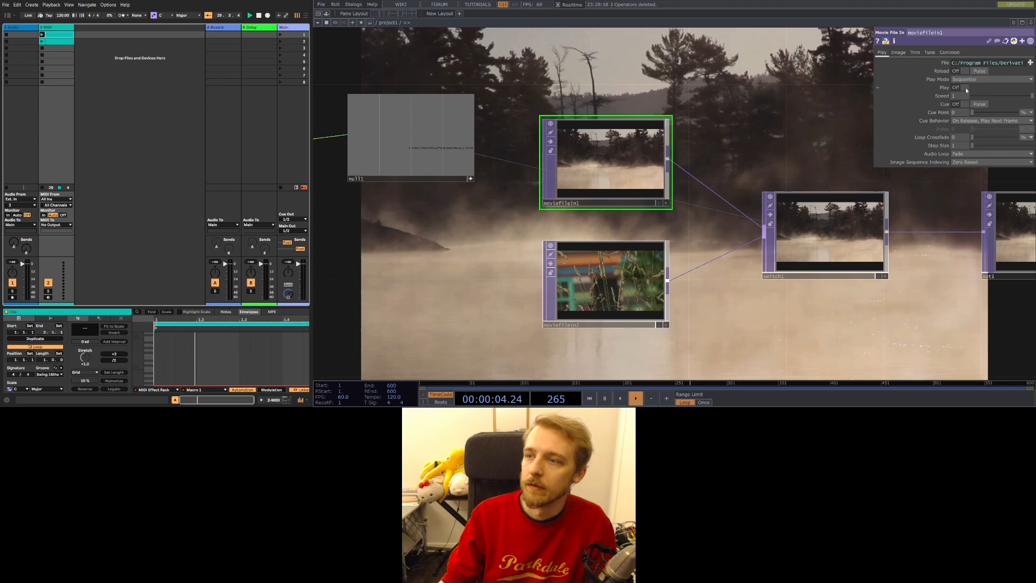
{"action": "left_click", "coordinate": [604, 284]}
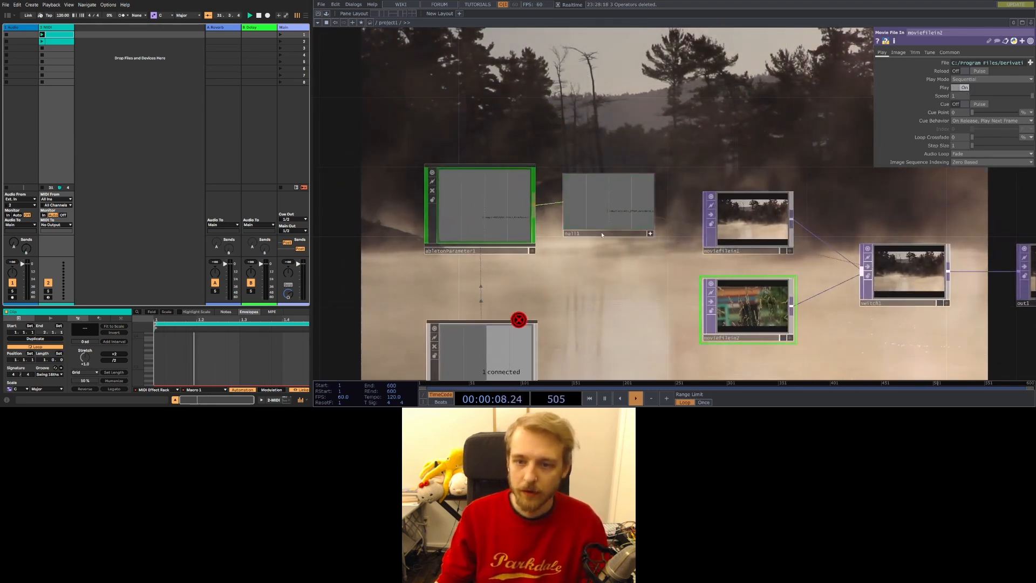
Add fan1 after switch_null with Fan Out operation and channel names chan[1-8].
{"action": "left_click", "coordinate": [608, 205]}
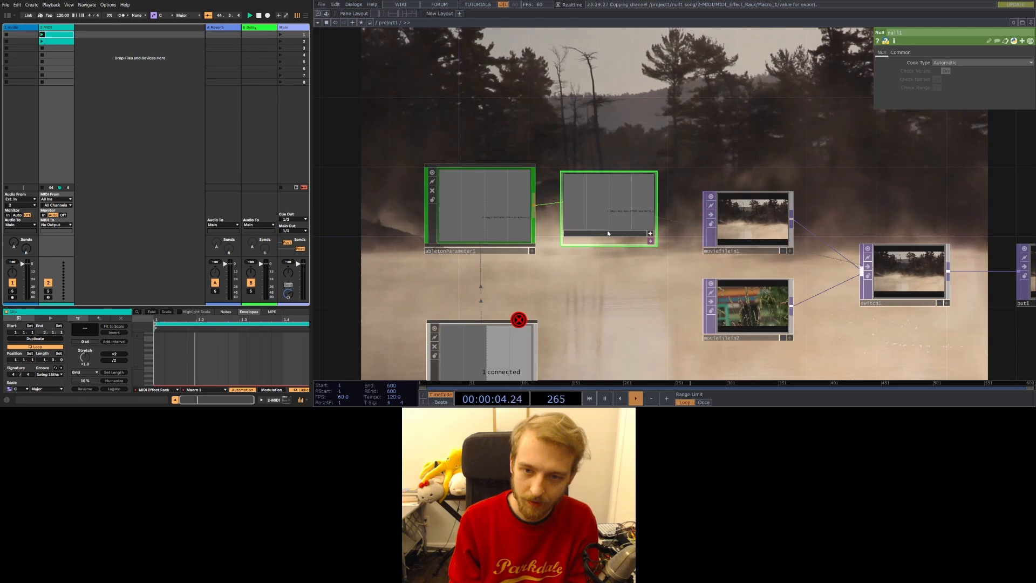
{"action": "type", "text": "Swith"}
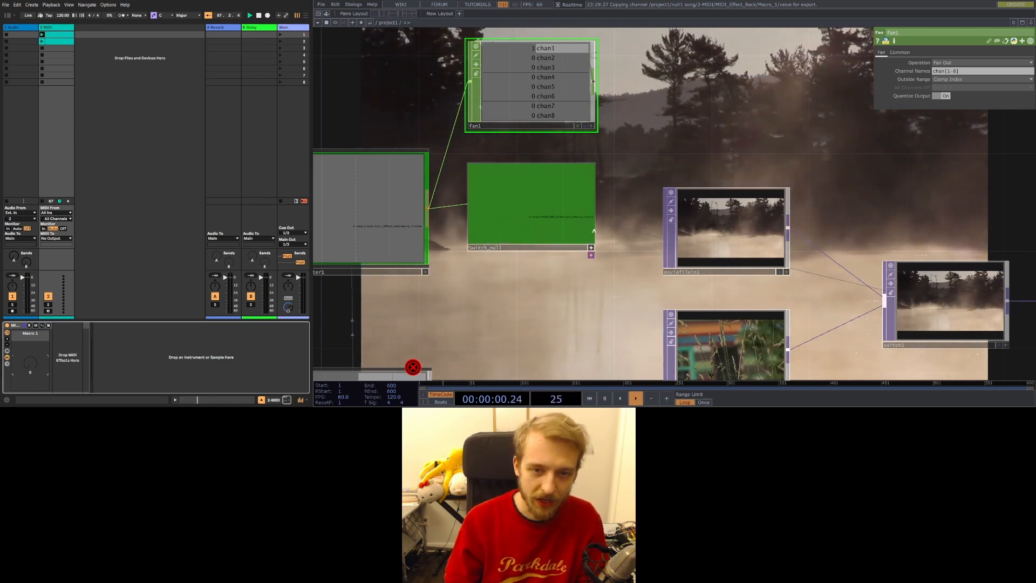
{"action": "left_click", "coordinate": [635, 398]}
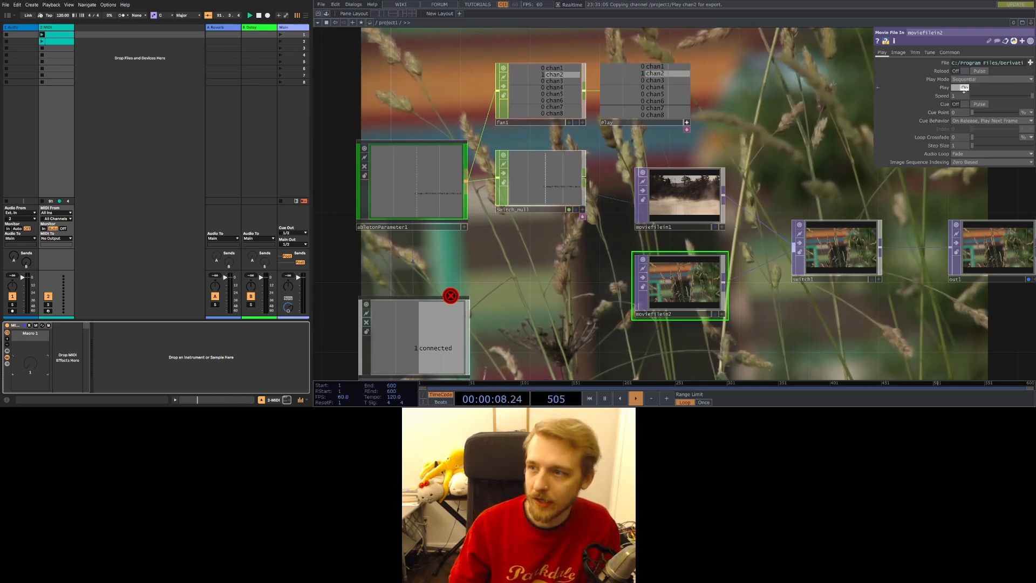
Add a 'Play' null after fan1 and export its channels to each movie clip's Play parameter.
{"action": "left_click", "coordinate": [964, 87]}
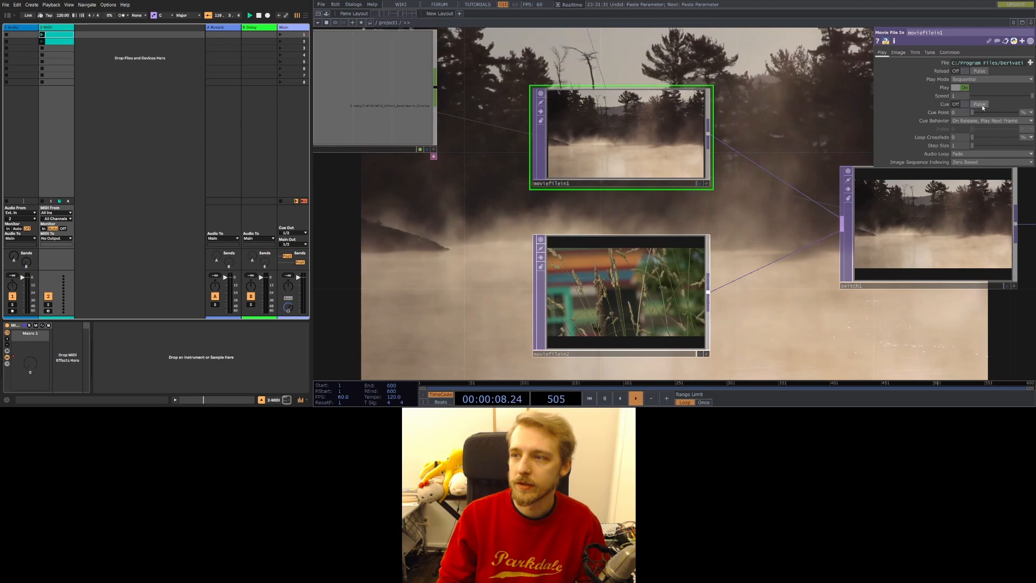
Add a Logic CHOP reading abletonParameter1/out1, converting input to On When Value Changed.
{"action": "left_click", "coordinate": [964, 87]}
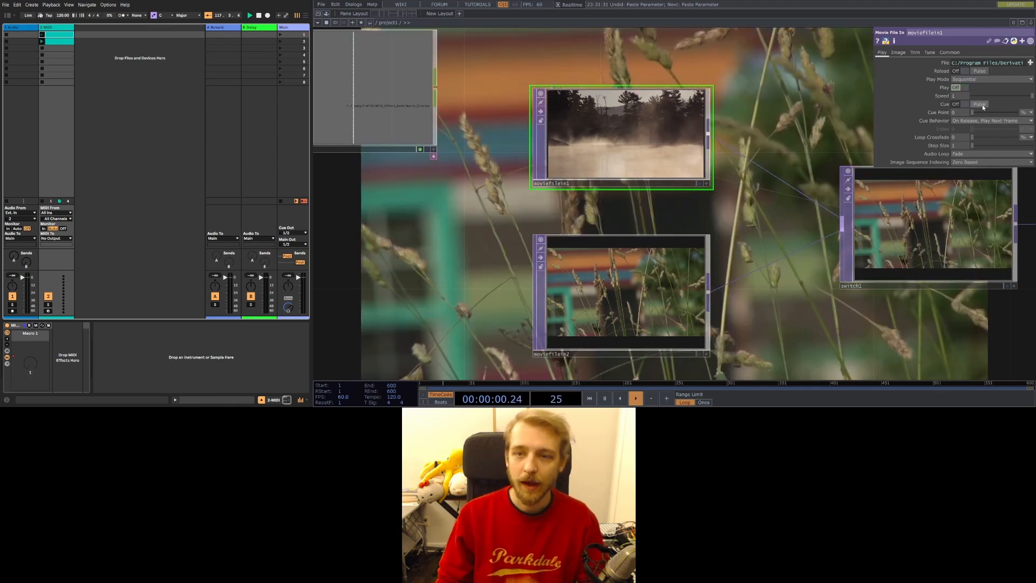
{"action": "left_click", "coordinate": [964, 86]}
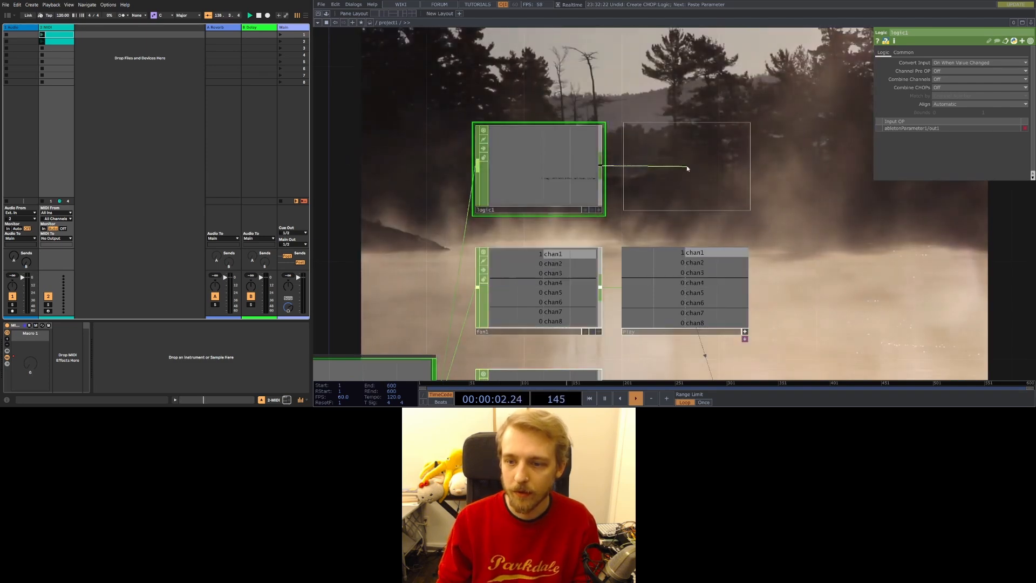
{"action": "left_click", "coordinate": [684, 166]}
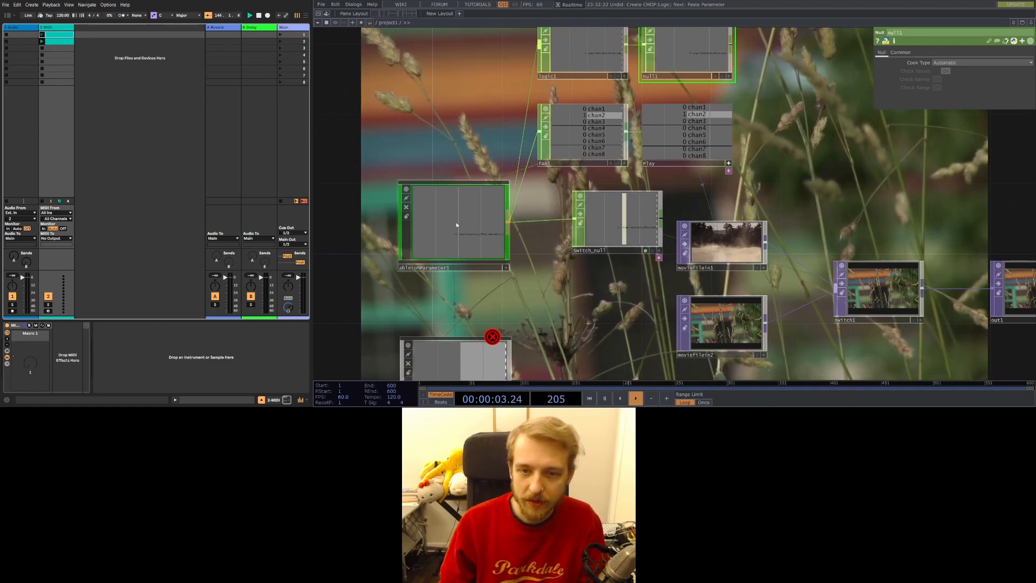
Insert a Lag CHOP into the wire from abletonParameter1 to switch_null.
{"action": "right_click", "coordinate": [547, 212]}
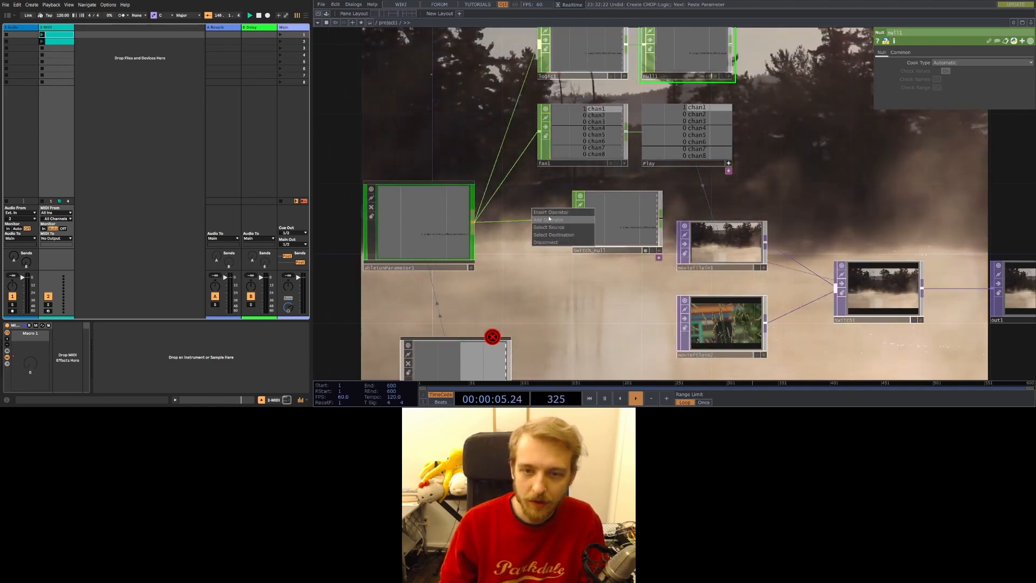
{"action": "left_click", "coordinate": [548, 219]}
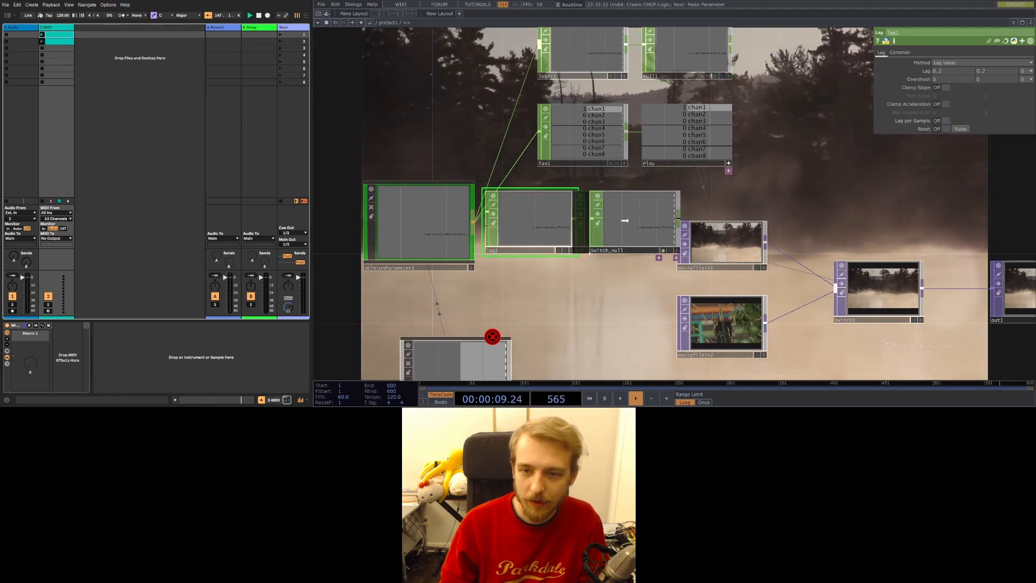
{"action": "left_click", "coordinate": [878, 294]}
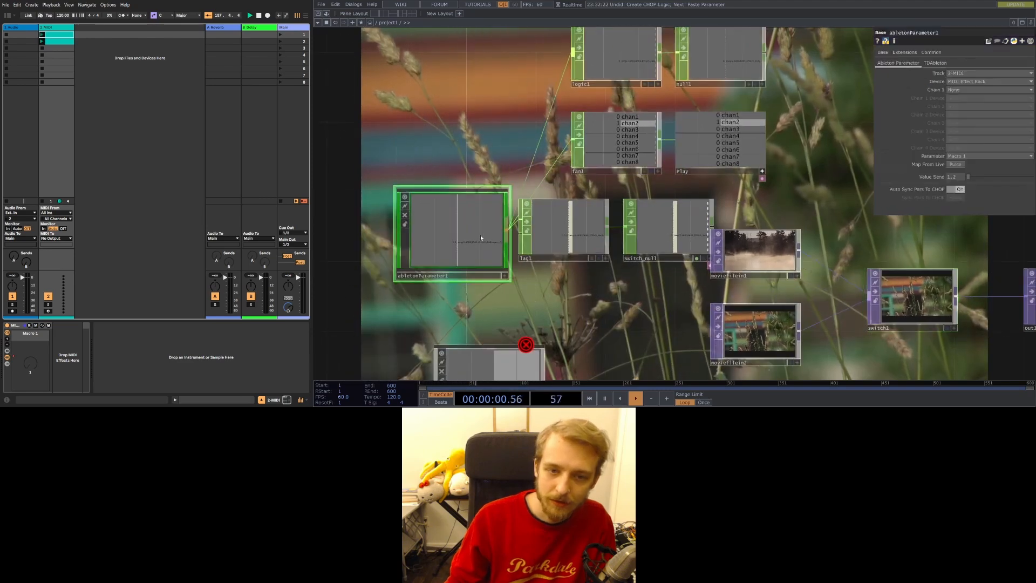
Add a Null CHOP named Cue after logic1 and tidy the nodes into a grid.
{"action": "left_click", "coordinate": [664, 228]}
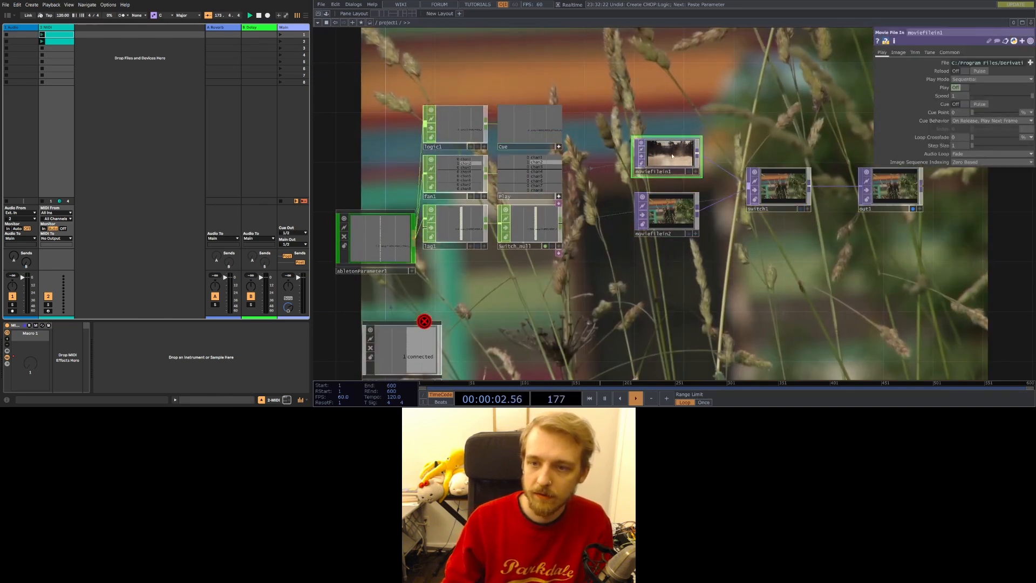
{"action": "left_click", "coordinate": [956, 88]}
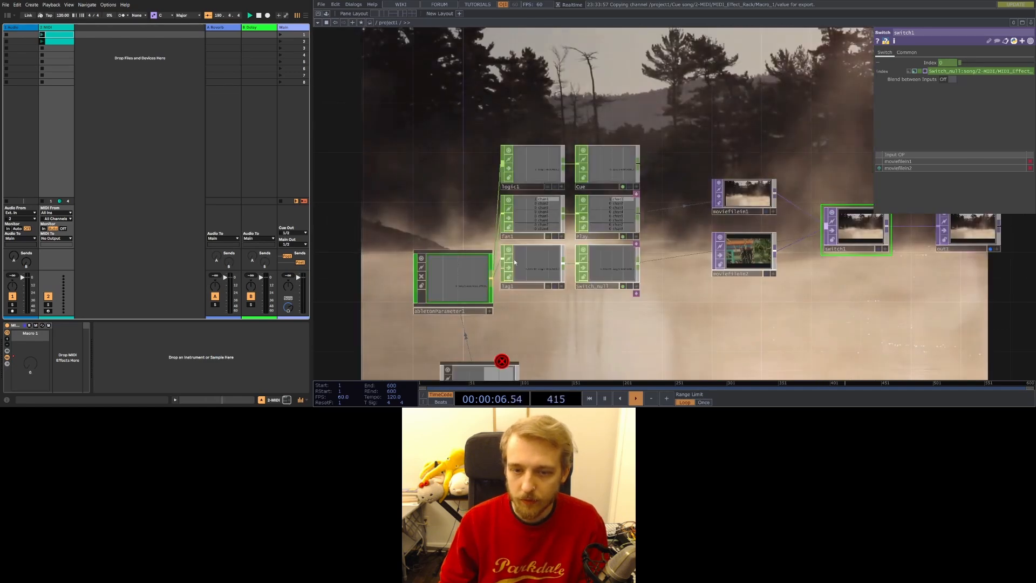
Bring up the OP Create Dialog on the TOP family in the network.
{"action": "left_click", "coordinate": [453, 277]}
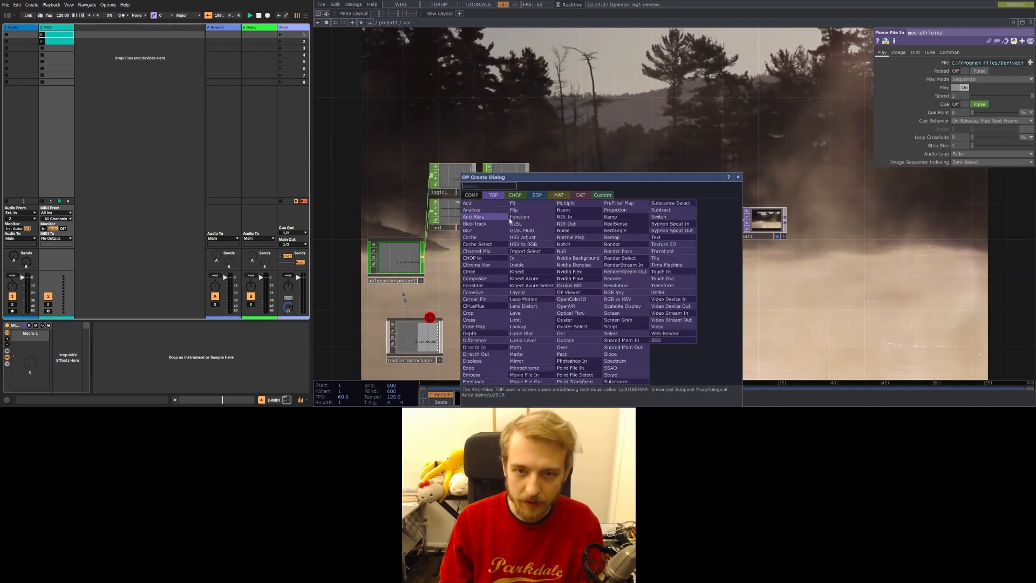
Create moviefilein3 feeding switch1 and start choosing its video file.
{"action": "type", "text": "movi"}
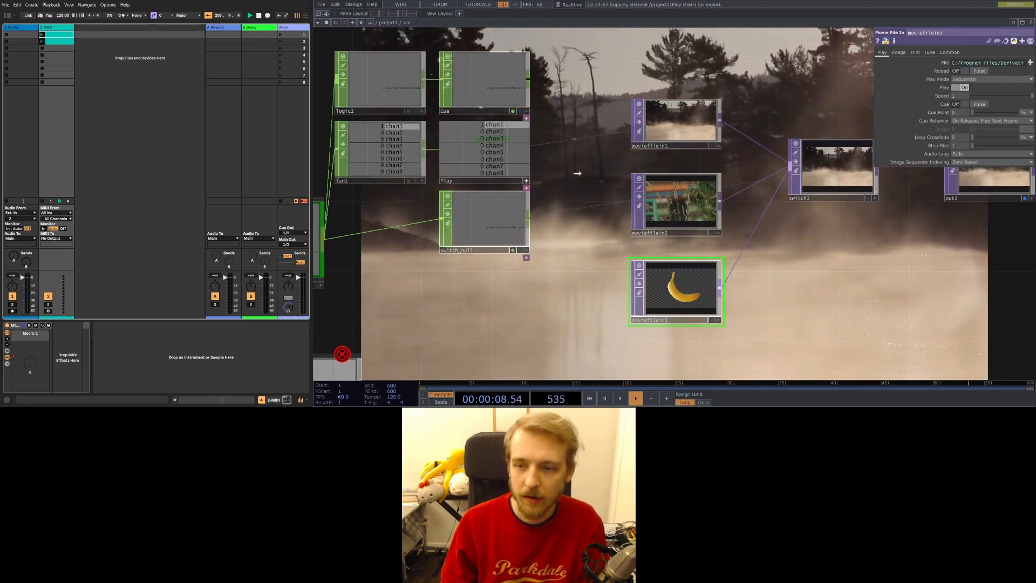
{"action": "left_click", "coordinate": [963, 87]}
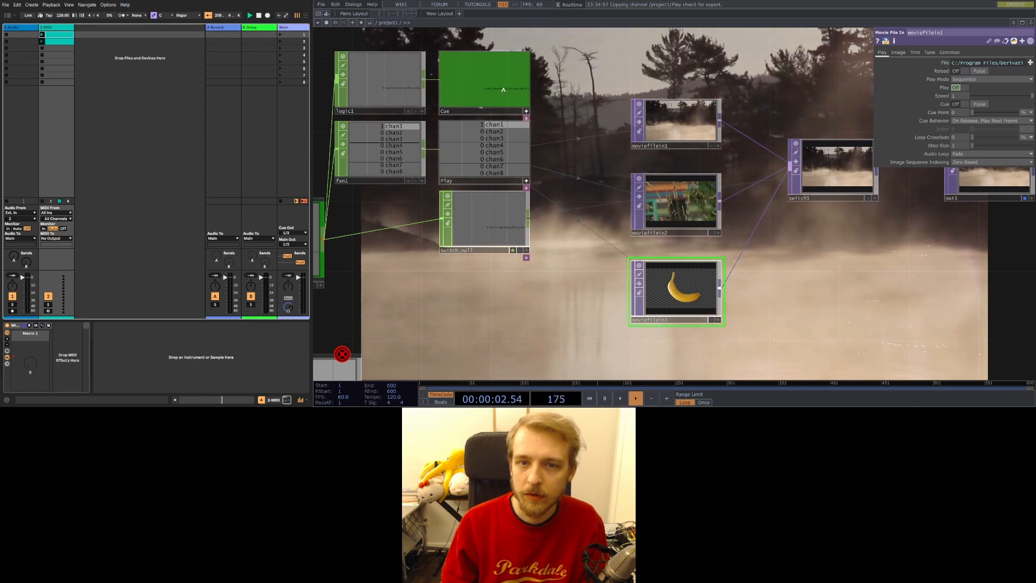
{"action": "left_click", "coordinate": [977, 88]}
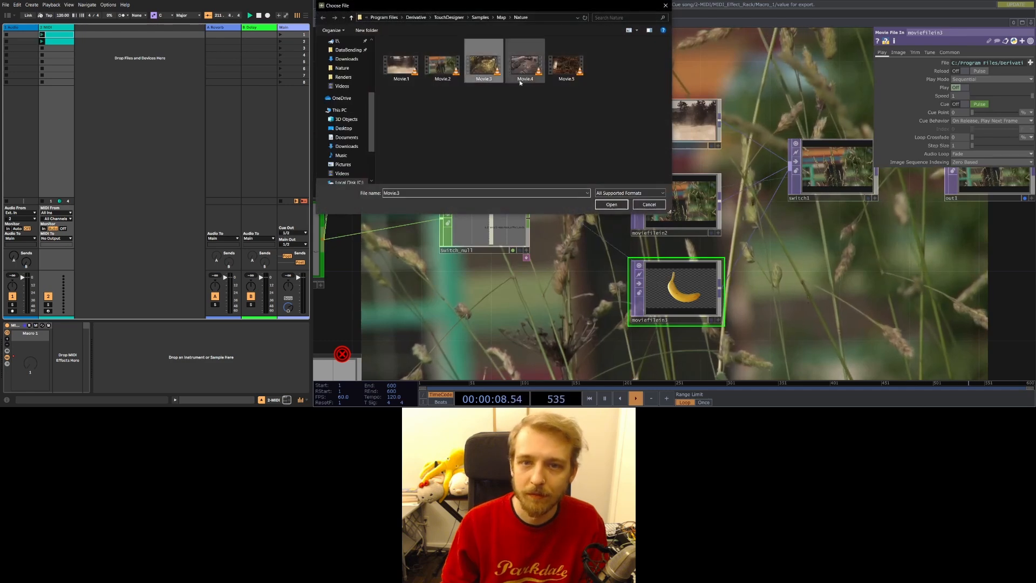
Load the Movie.4 Nature sample clip into moviefilein3.
{"action": "left_click", "coordinate": [526, 64]}
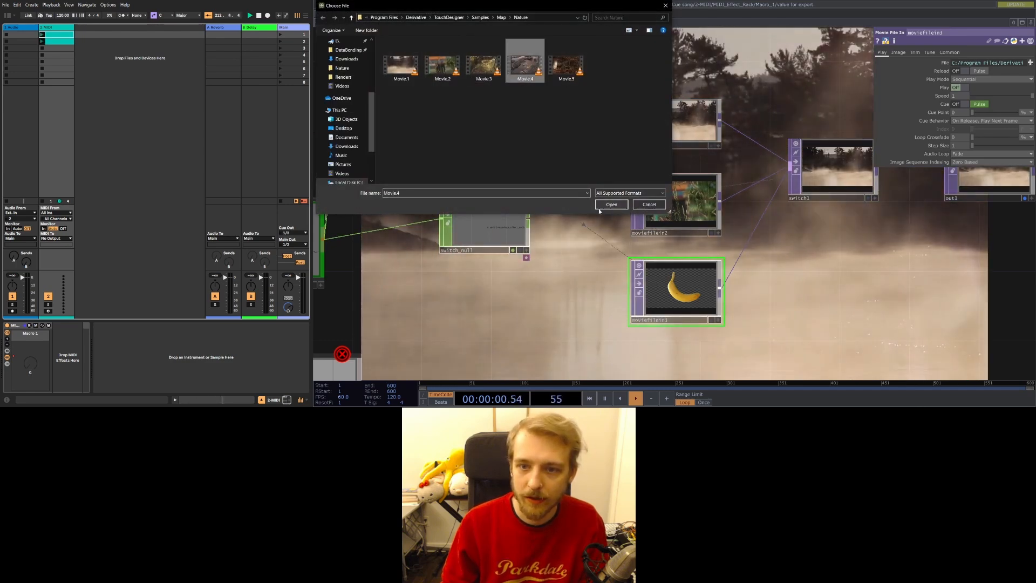
{"action": "left_click", "coordinate": [611, 204]}
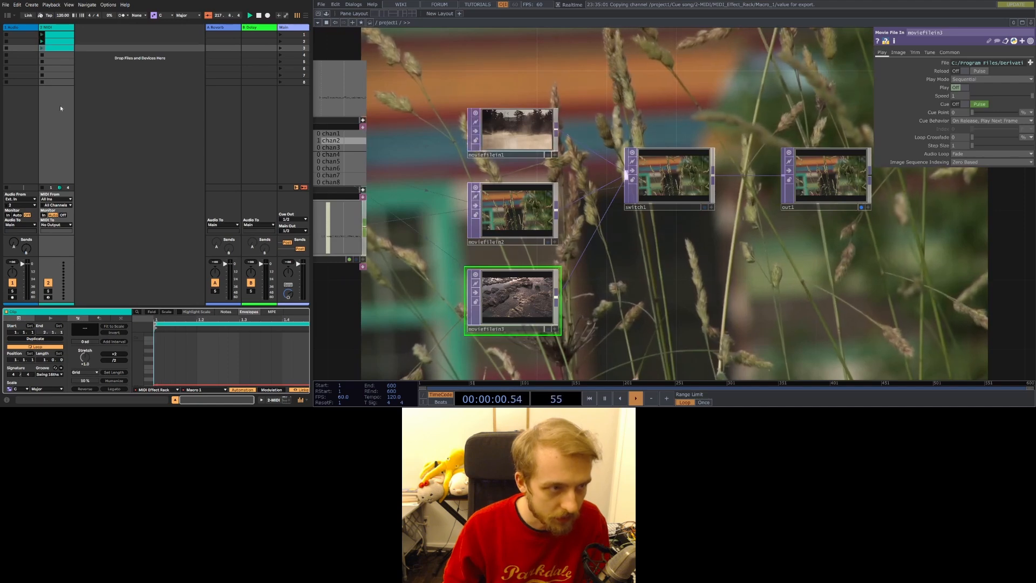
{"action": "left_click", "coordinate": [962, 86]}
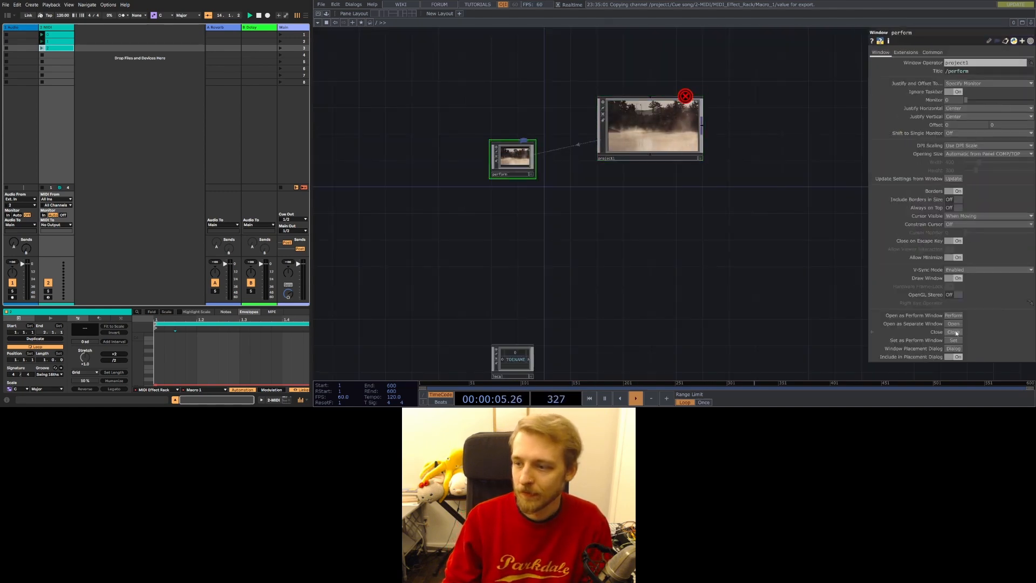
{"action": "left_click", "coordinate": [953, 322]}
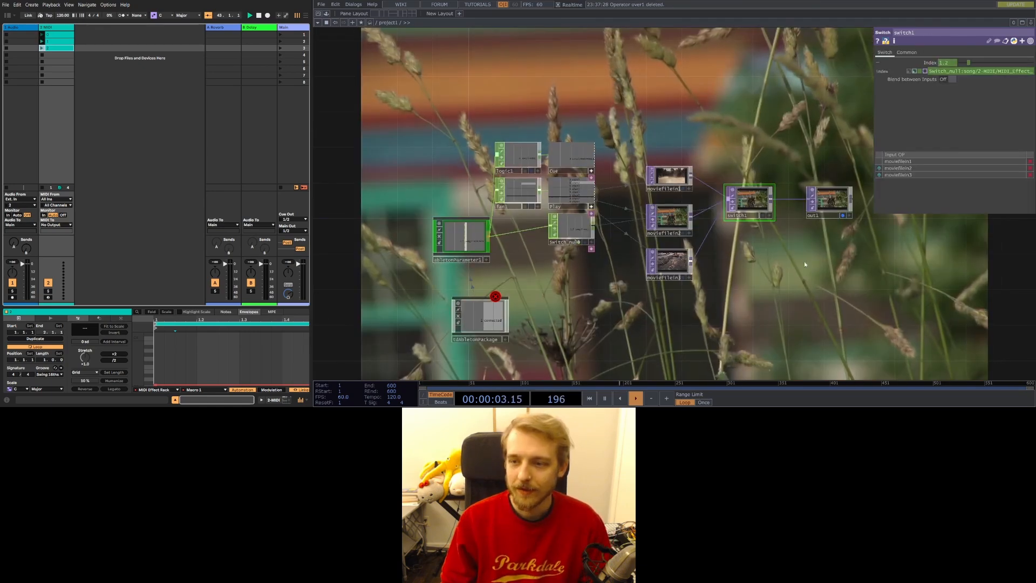
Show abletonParameter1's settings targeting Macro 1 of the MIDI Effect Rack.
{"action": "left_click", "coordinate": [461, 241]}
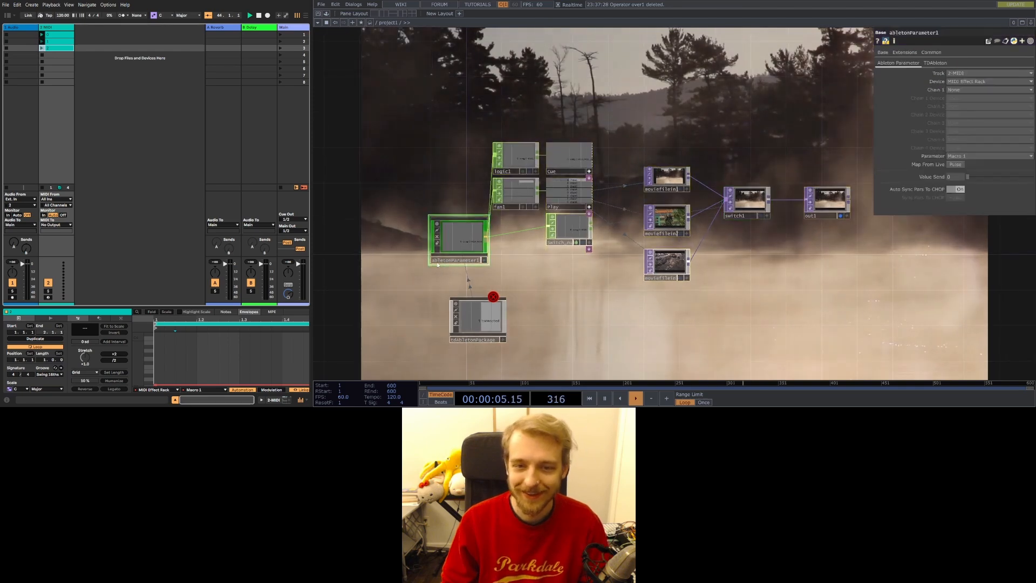